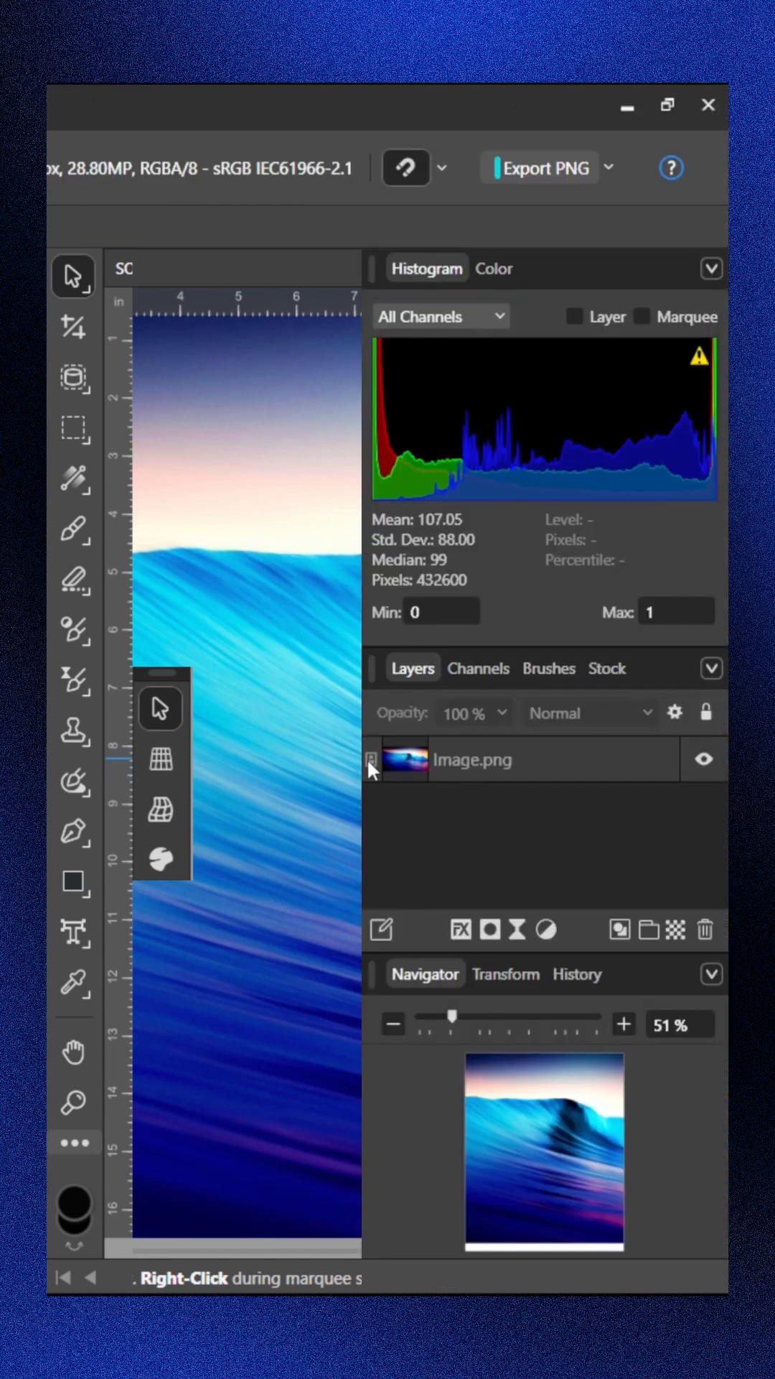
# Duplicate the Image.png wave layer with Ctrl+J
pyautogui.press('ctrl+j')
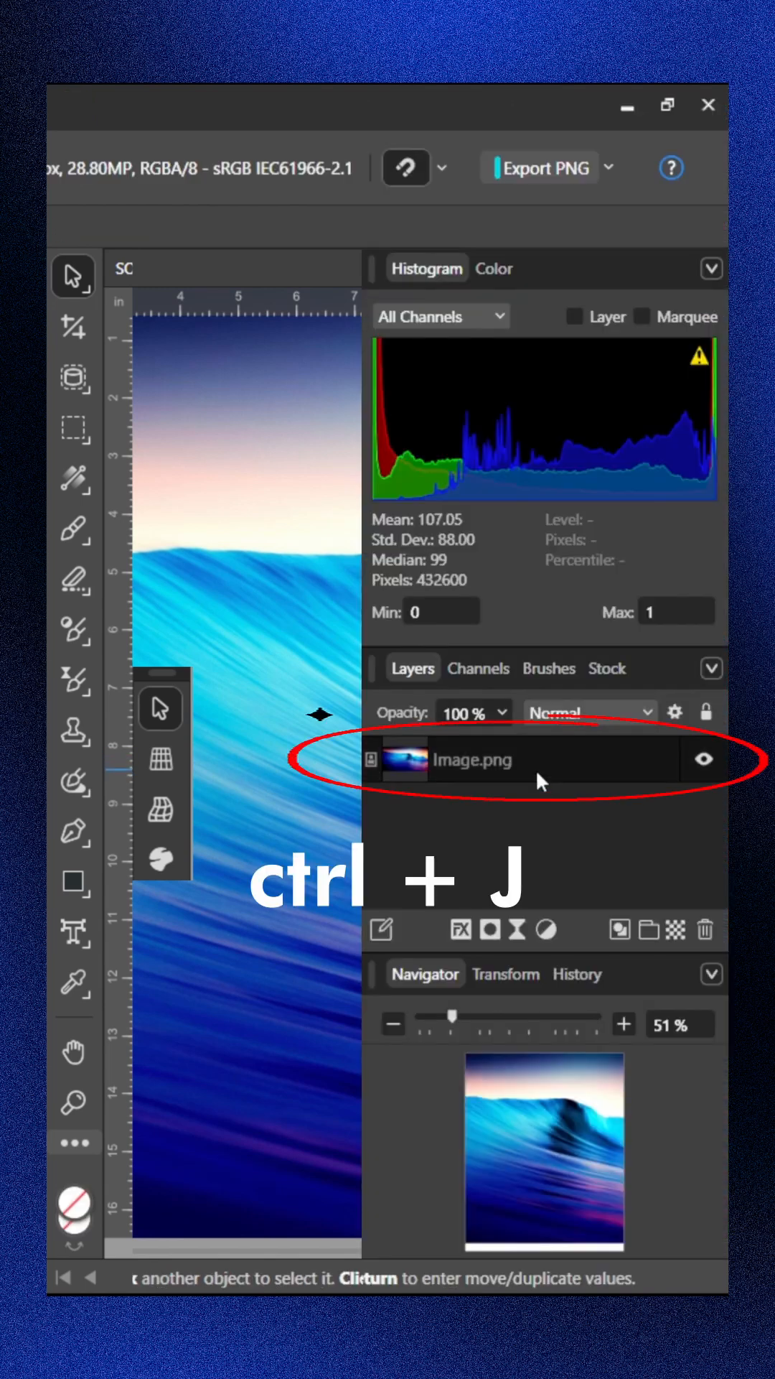
pyautogui.press('ctrl+j')
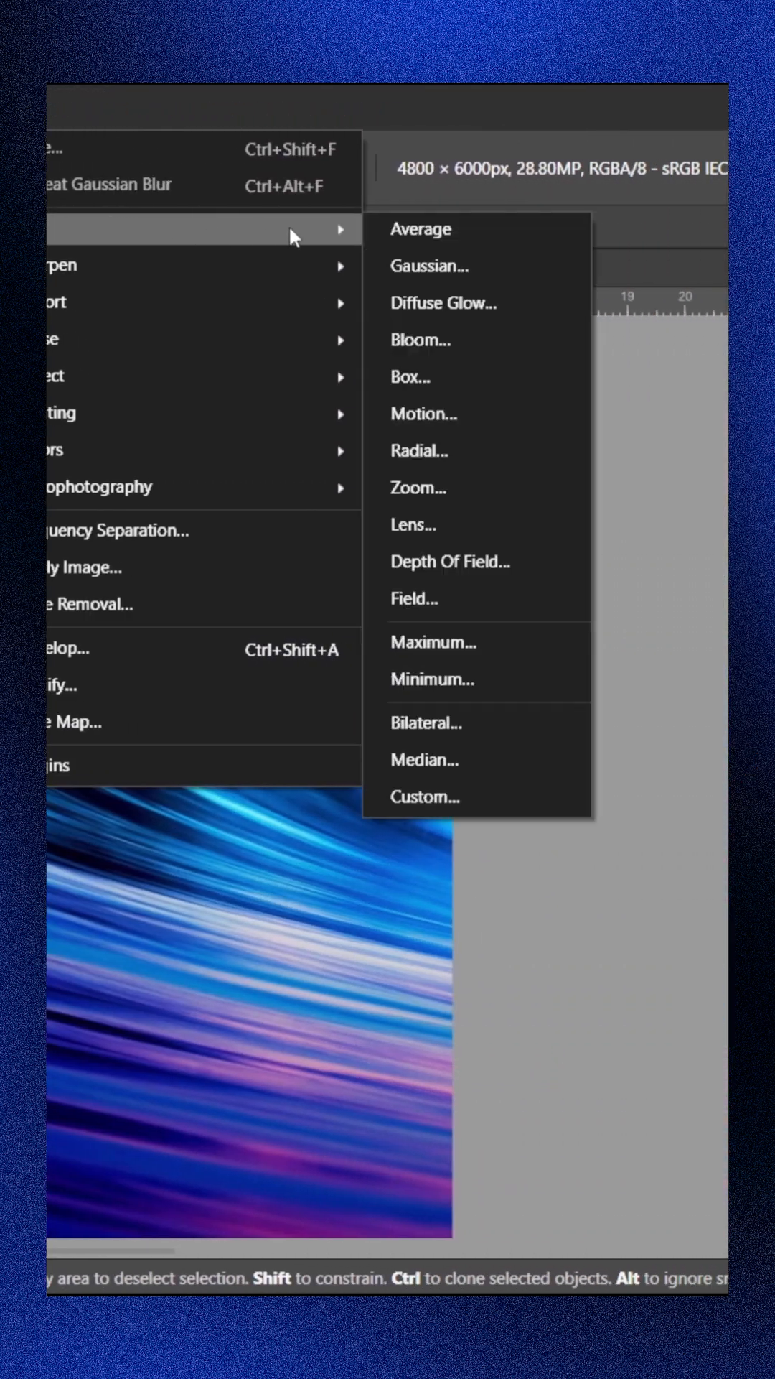
pyautogui.moveTo(448, 279)
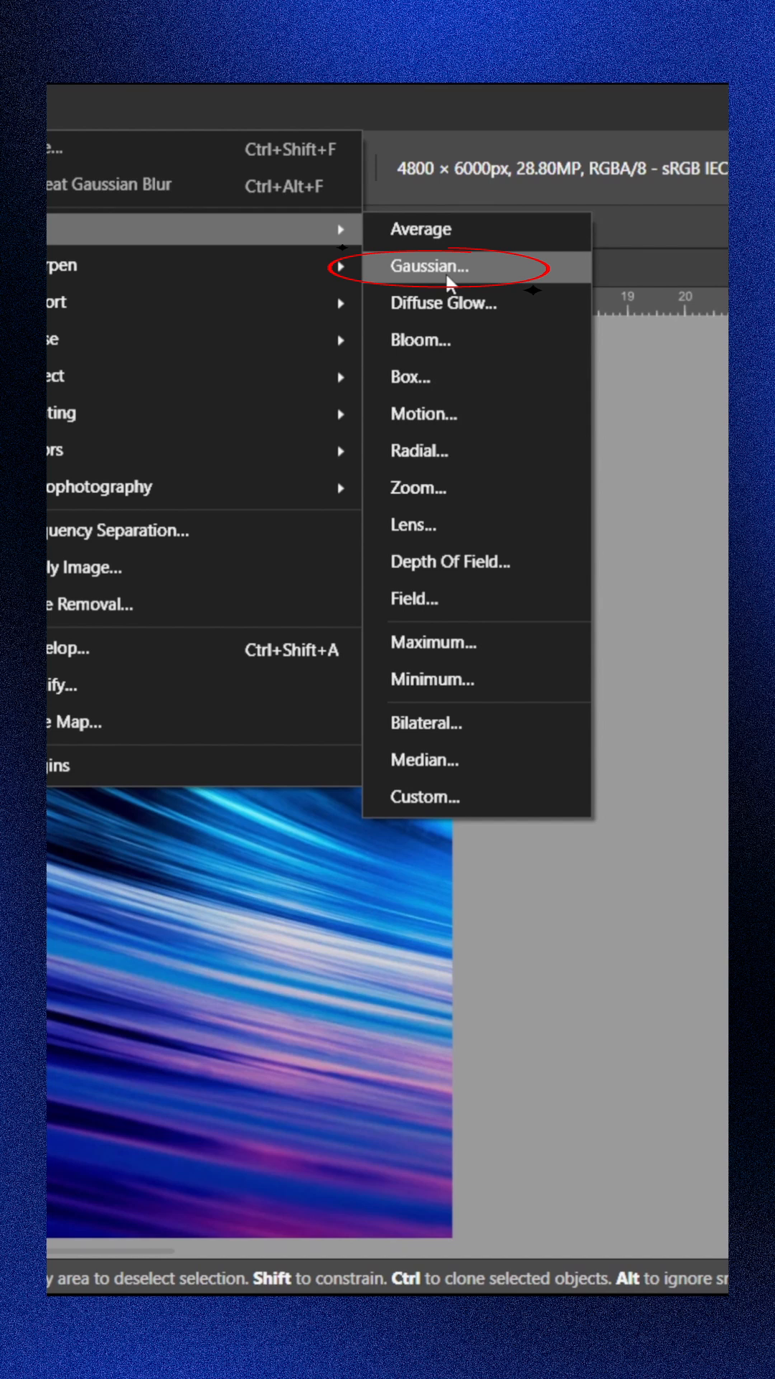
# Apply a Gaussian blur of about 46.2 px to the duplicated wave layer
pyautogui.click(431, 266)
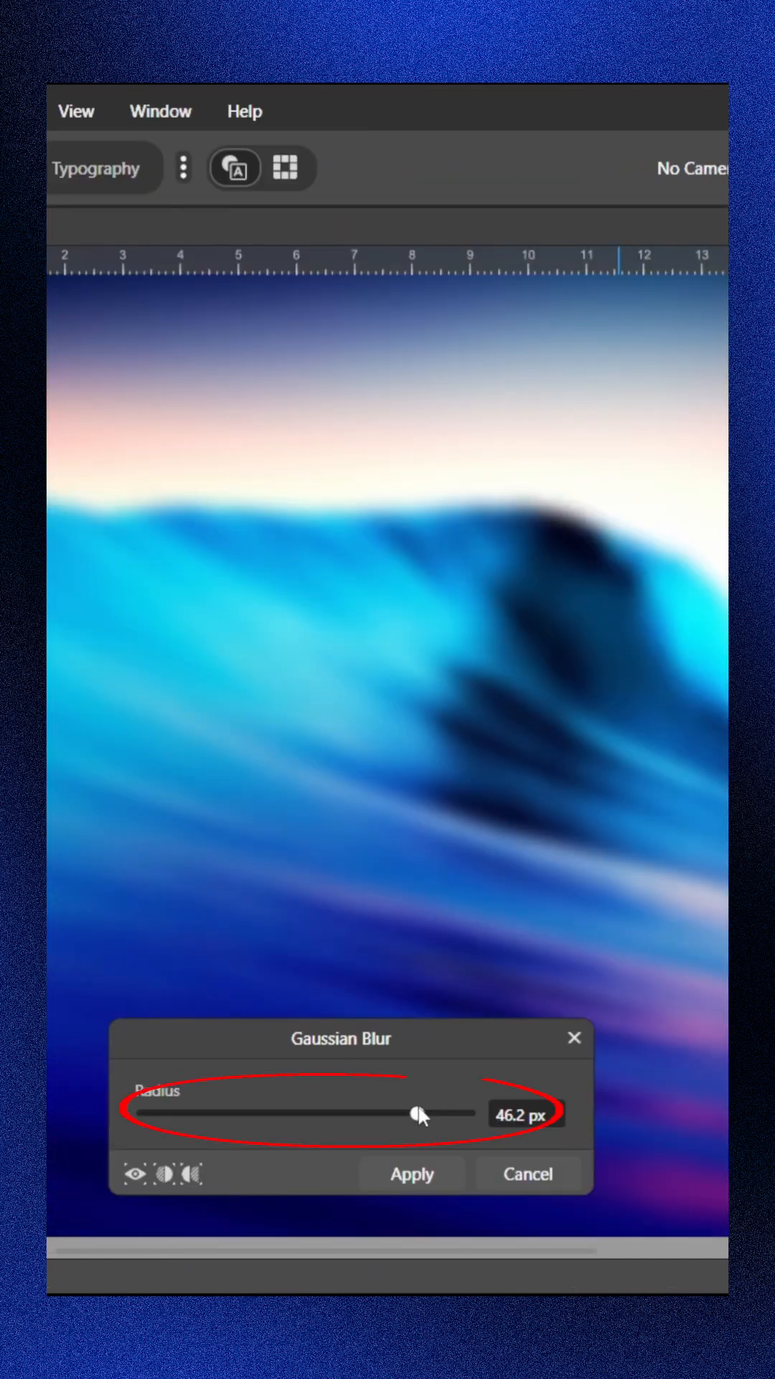
pyautogui.click(411, 1172)
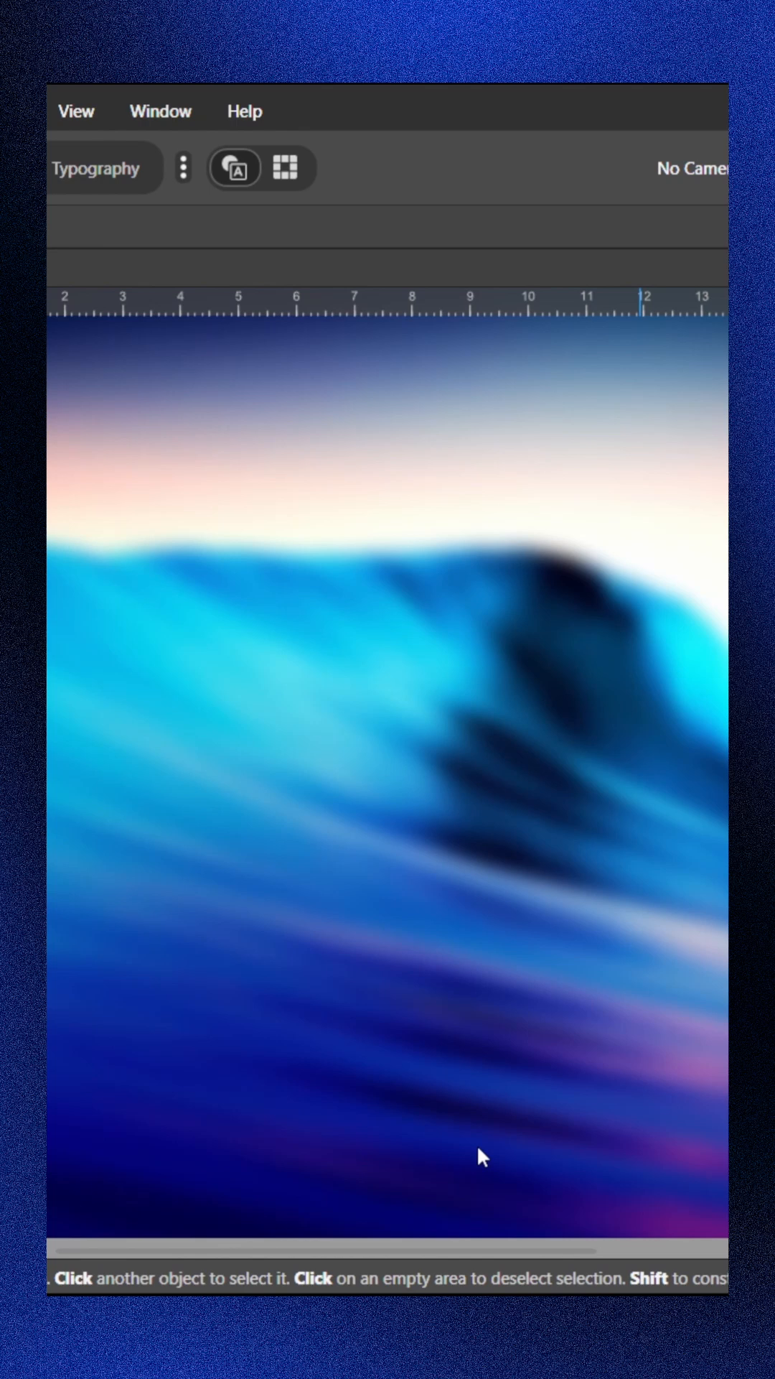
pyautogui.click(74, 882)
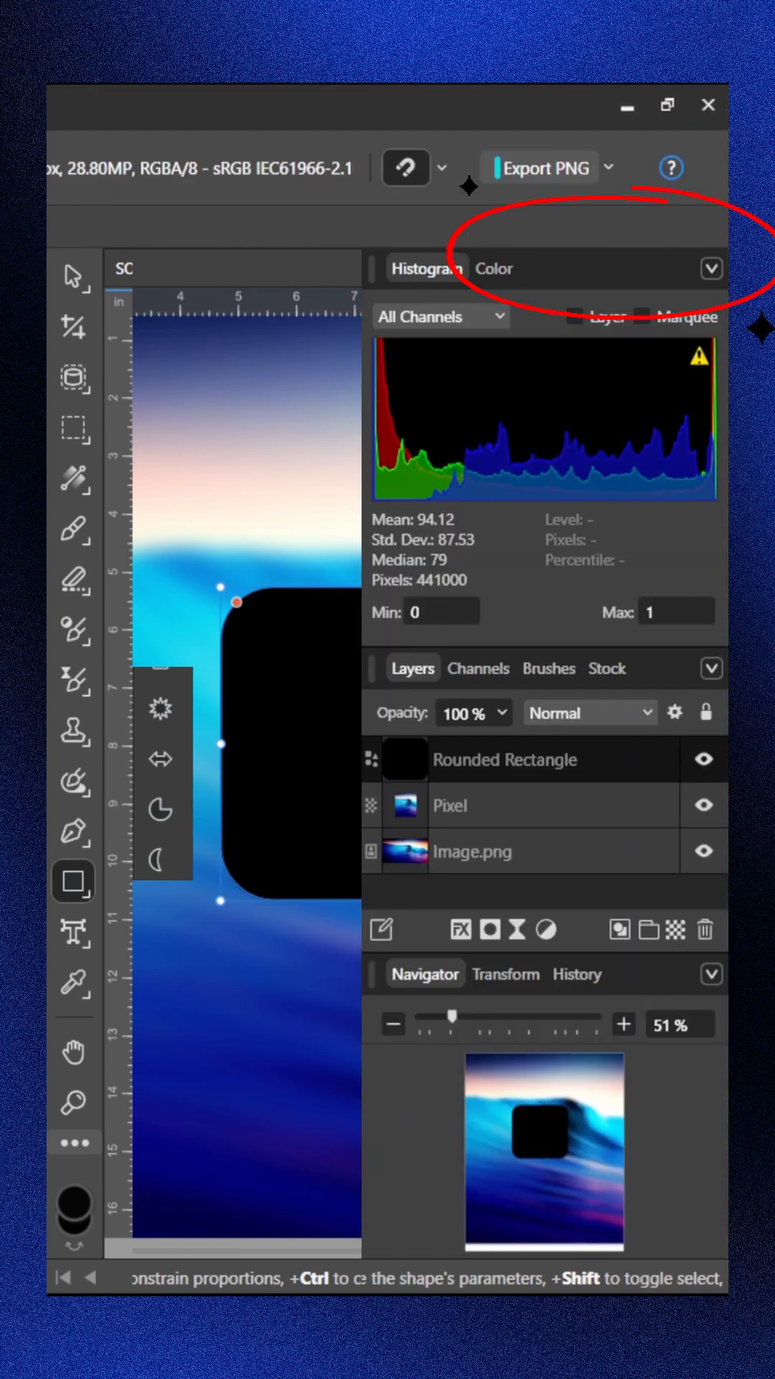
# Clip the blurred wave copy to the rounded rectangle with Create Clipping Mask
pyautogui.rightClick(505, 759)
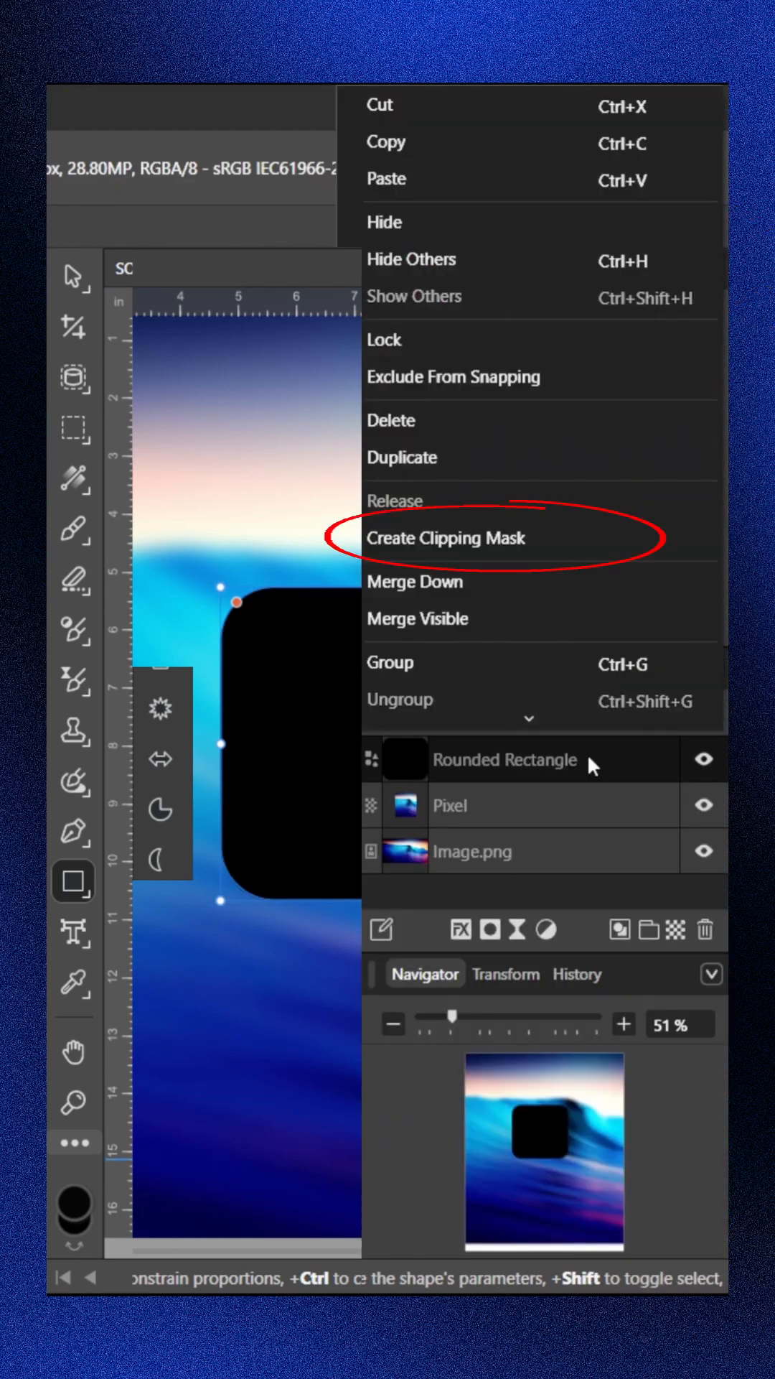
pyautogui.click(446, 538)
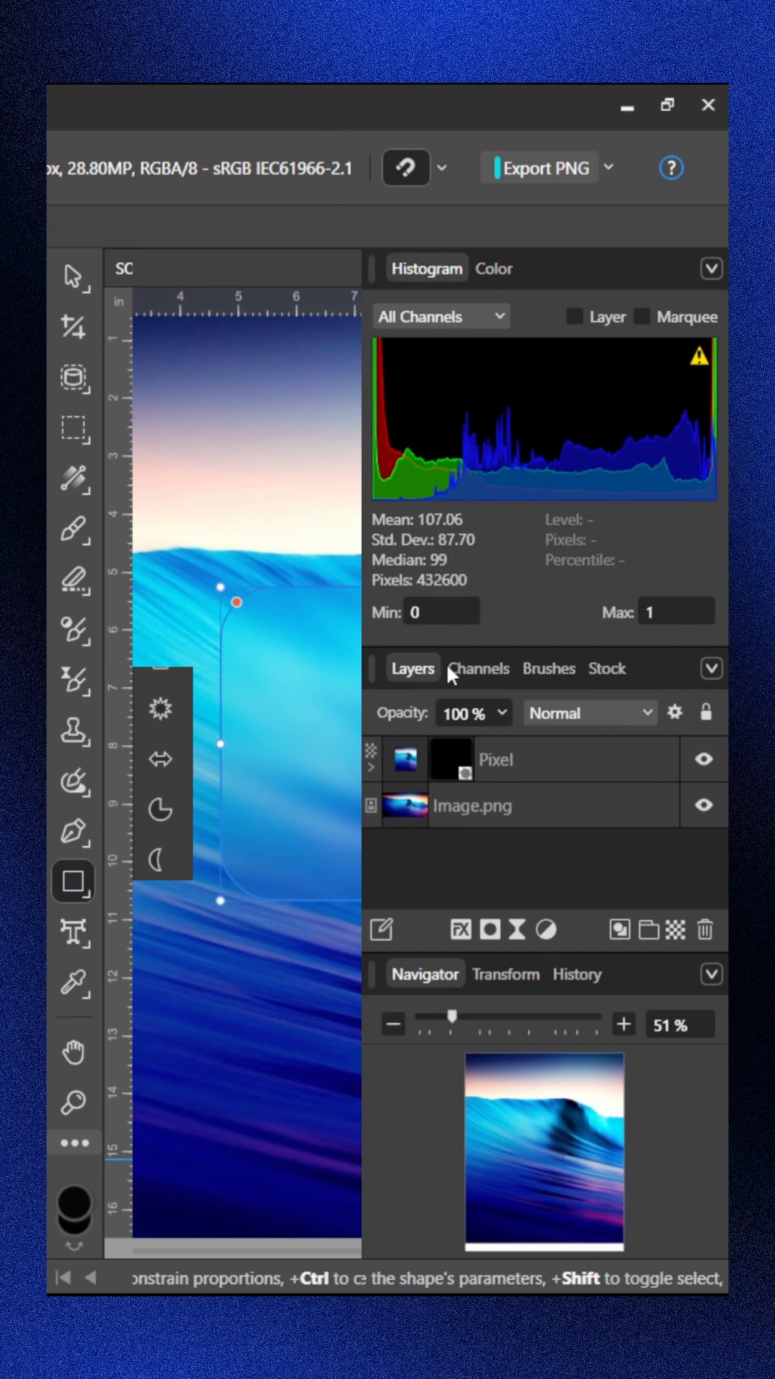
pyautogui.click(458, 929)
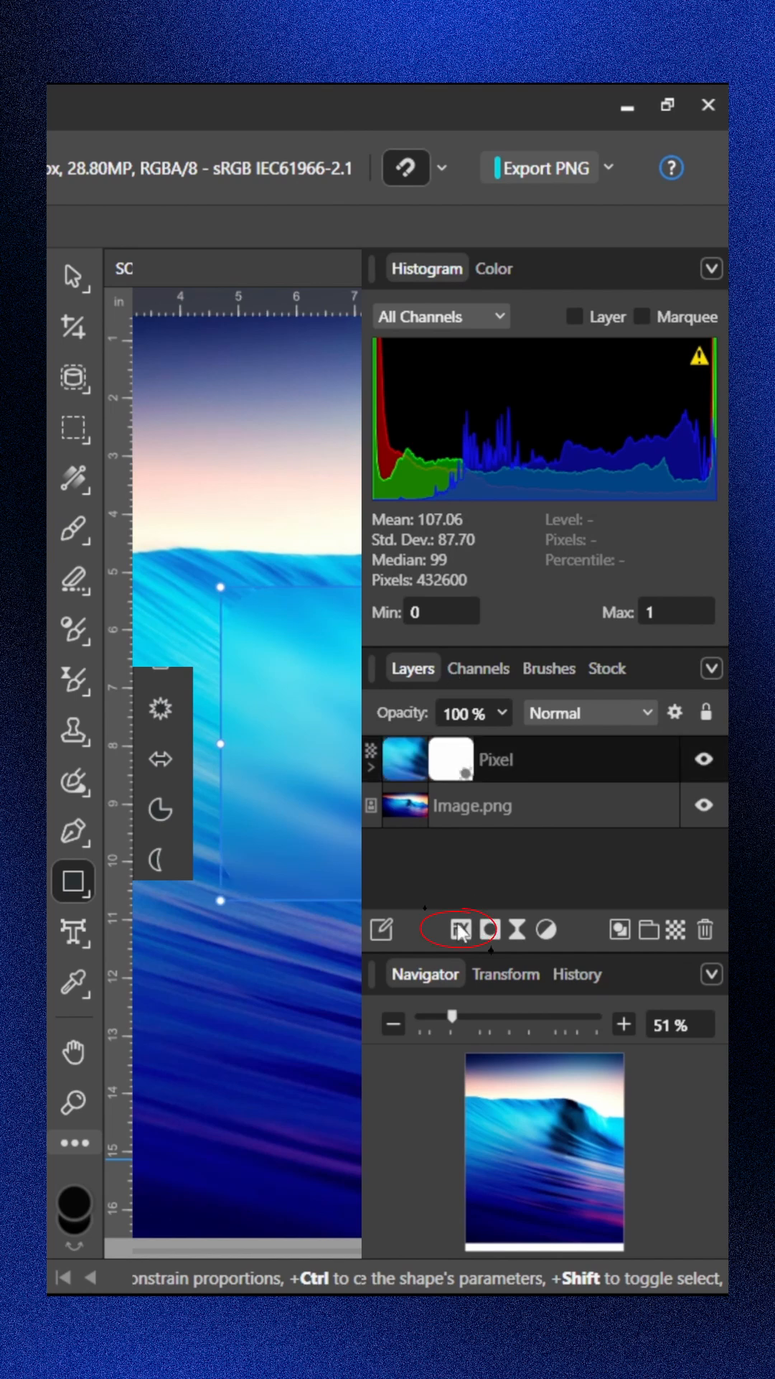
# Add a 5.3 px outside Outline effect with a white-to-gray gradient fill
pyautogui.click(457, 929)
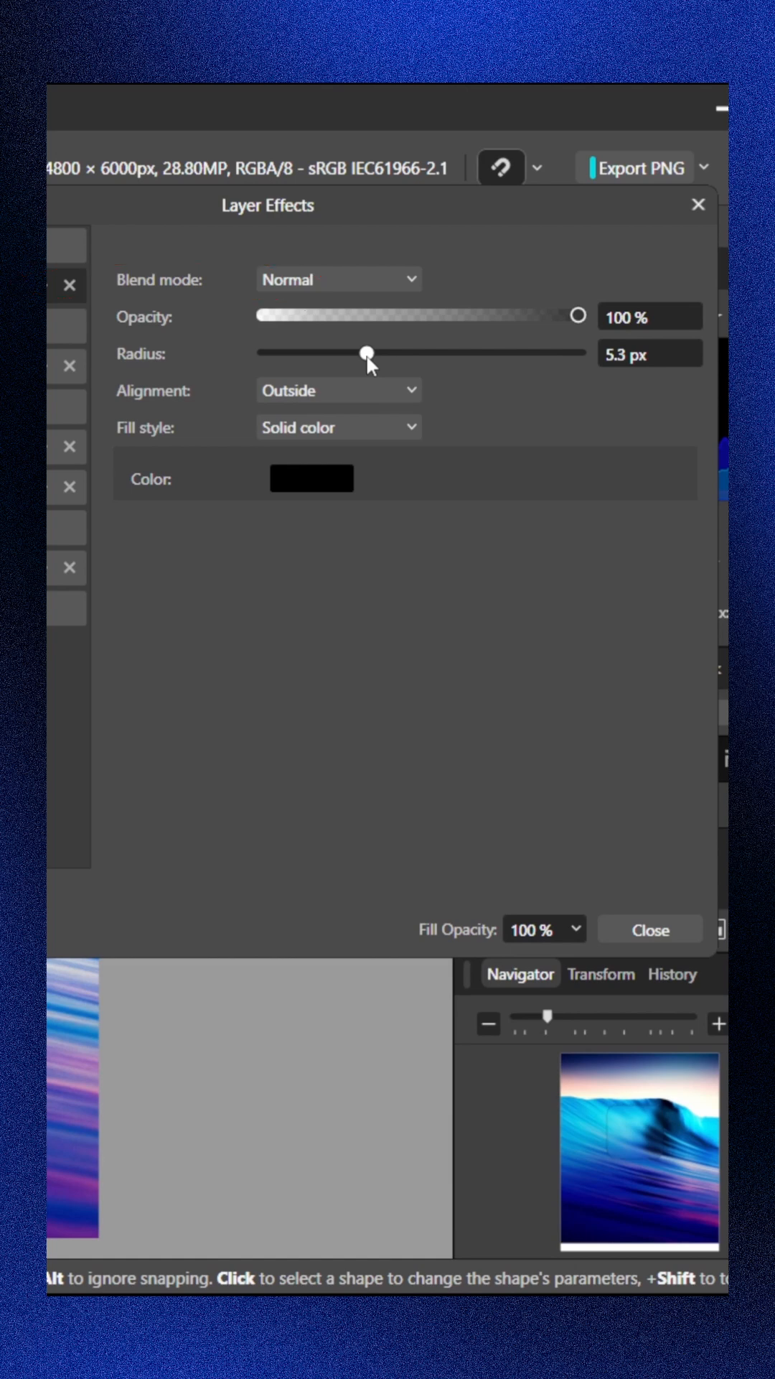
pyautogui.click(338, 427)
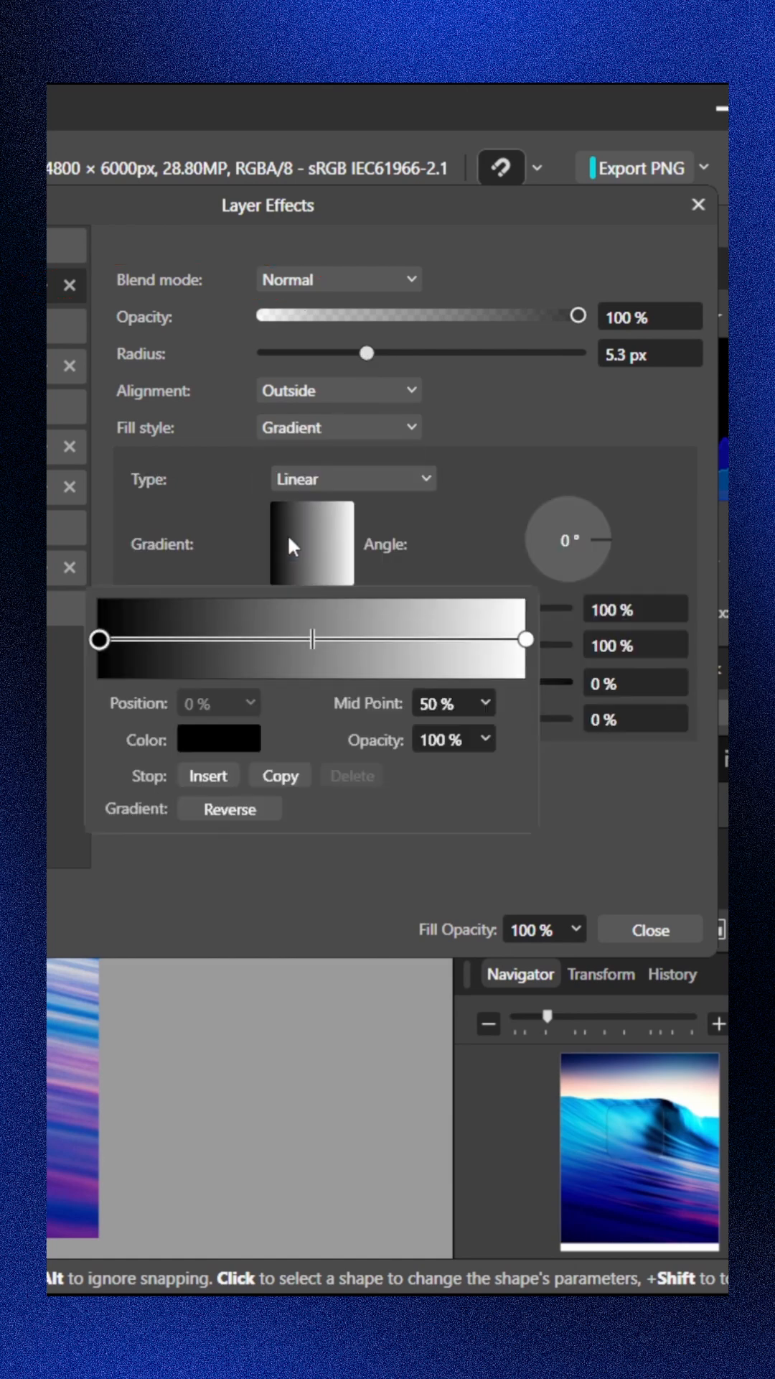
pyautogui.moveTo(144, 670)
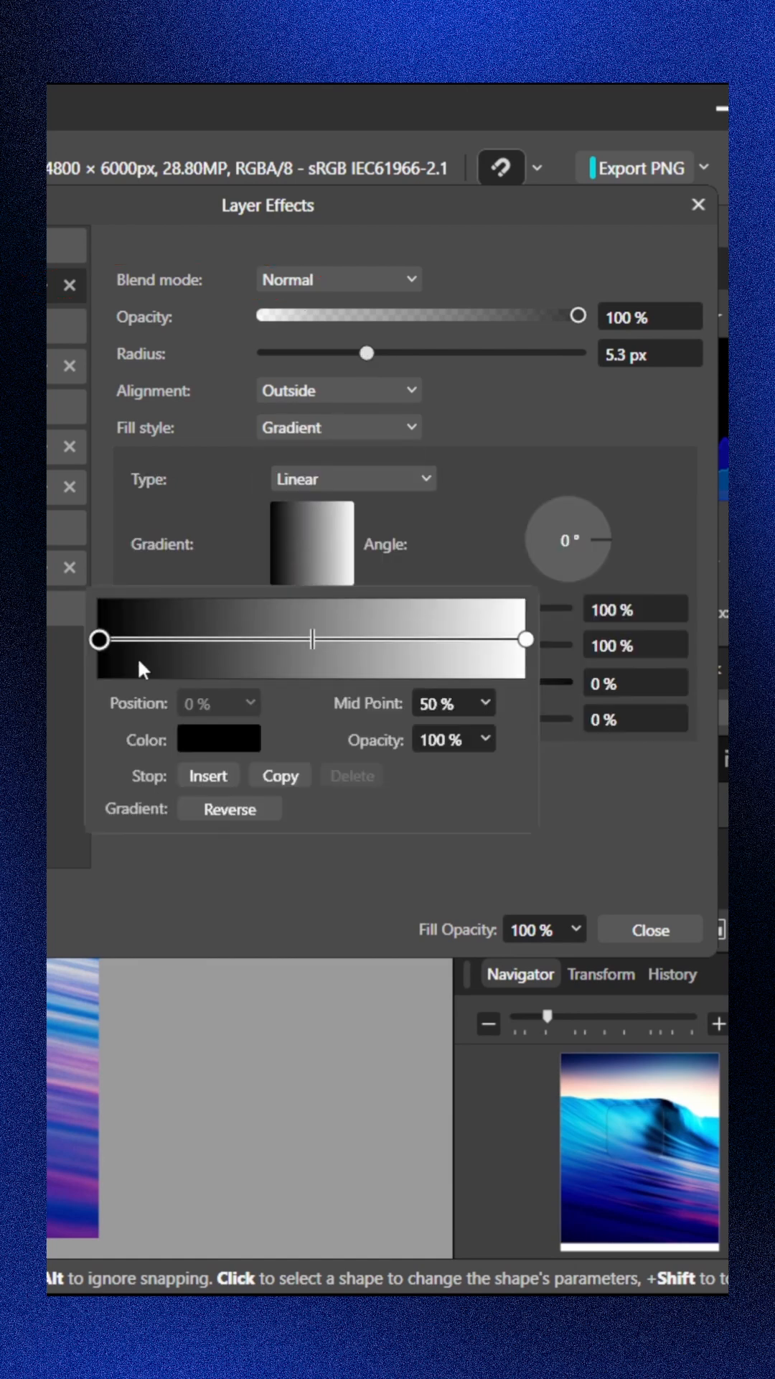
pyautogui.click(219, 739)
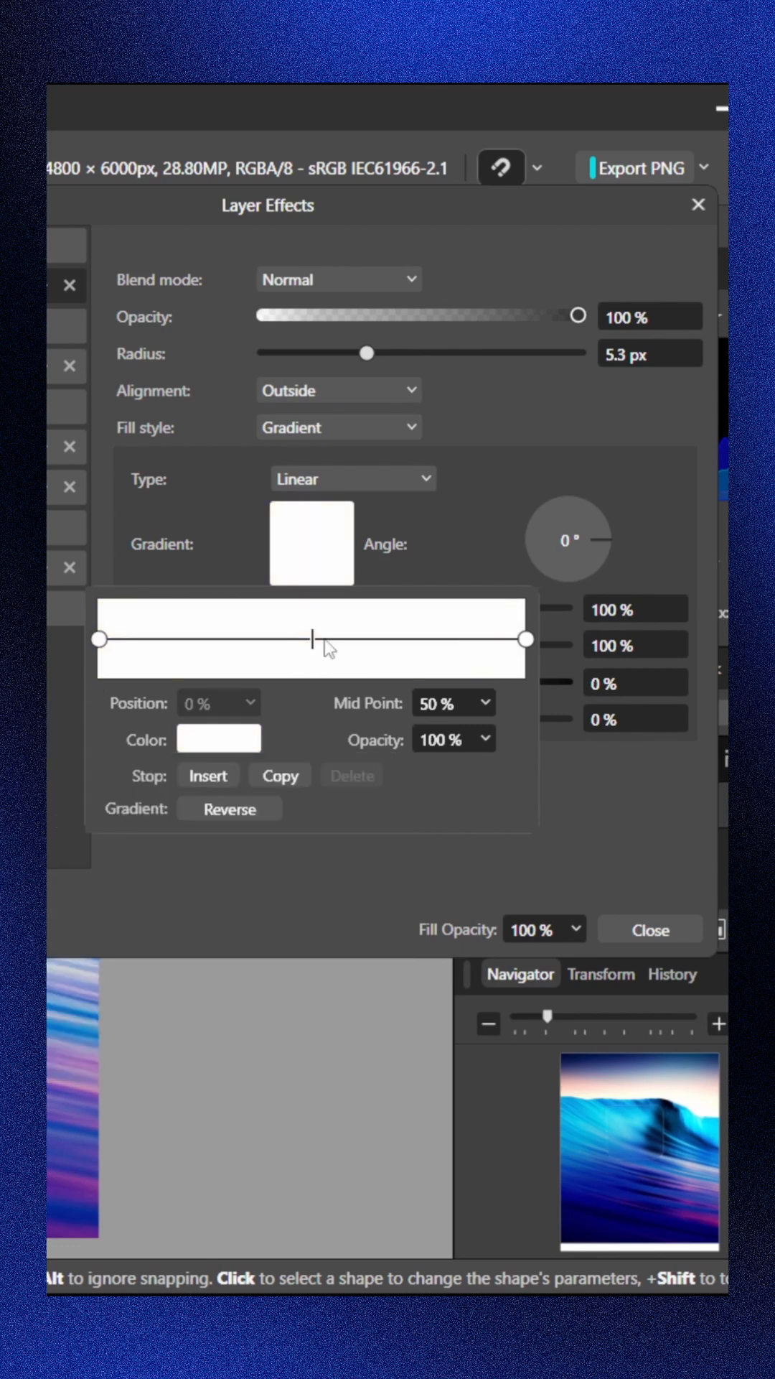
pyautogui.click(307, 639)
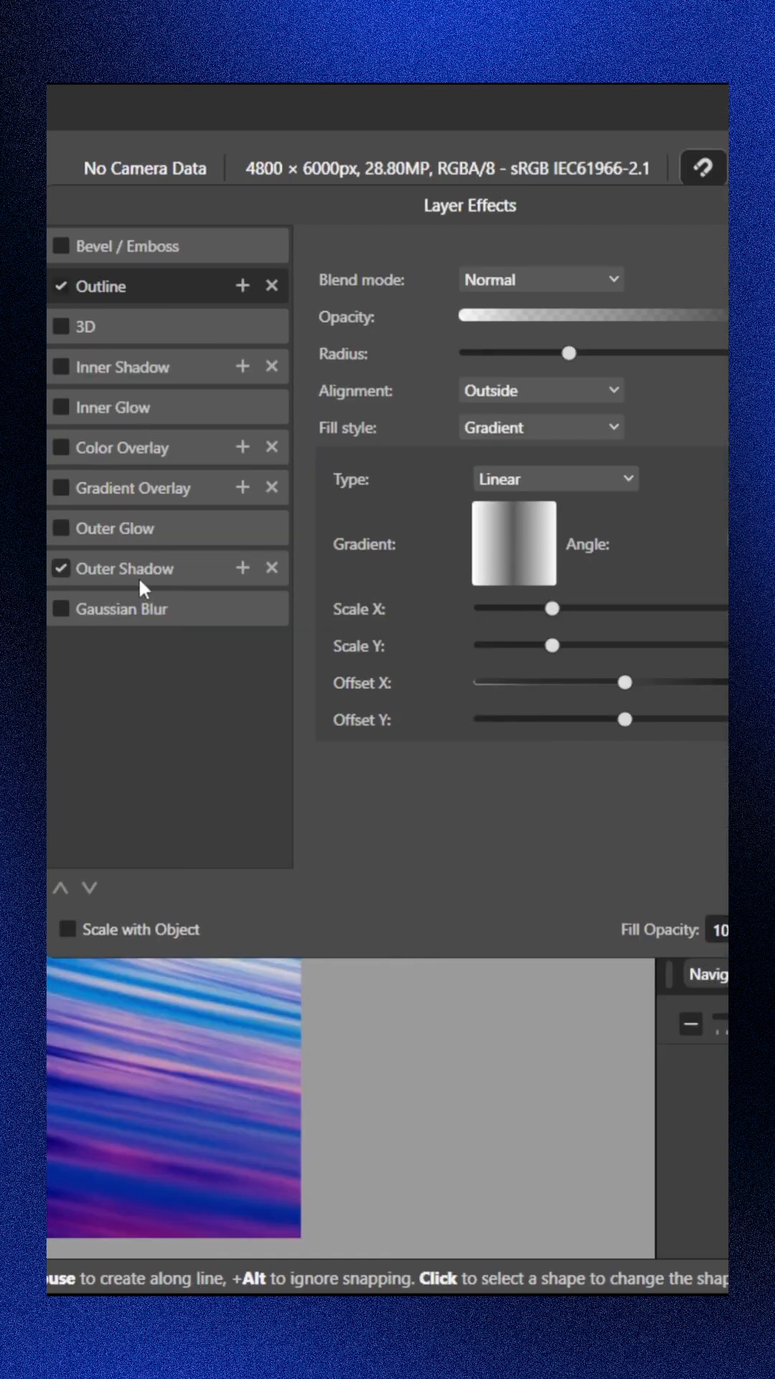
# Enable Outer Shadow on the card: Multiply, 50% opacity, 100 px radius
pyautogui.click(128, 568)
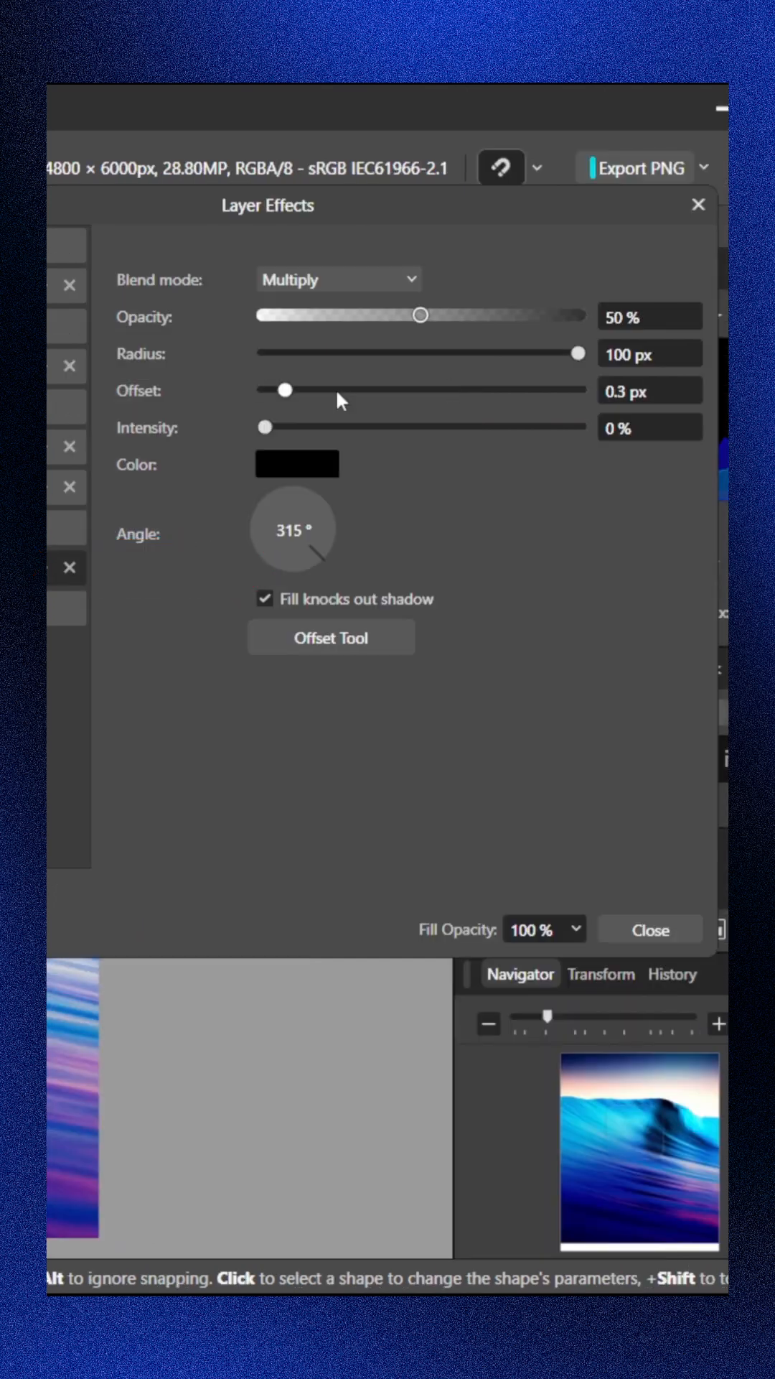